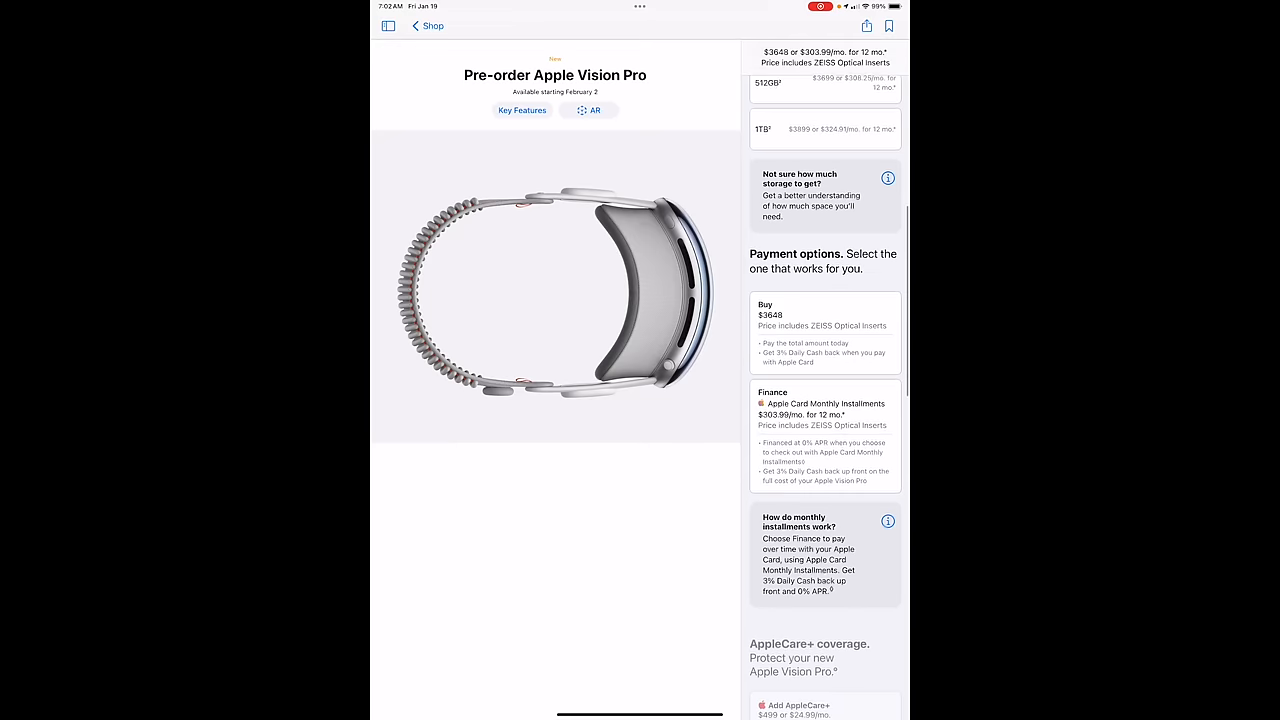
Step: Choose Buy (one-time payment) for the 256GB Vision Pro and reach the AppleCare+ section with no coverage
scroll(down, 3)
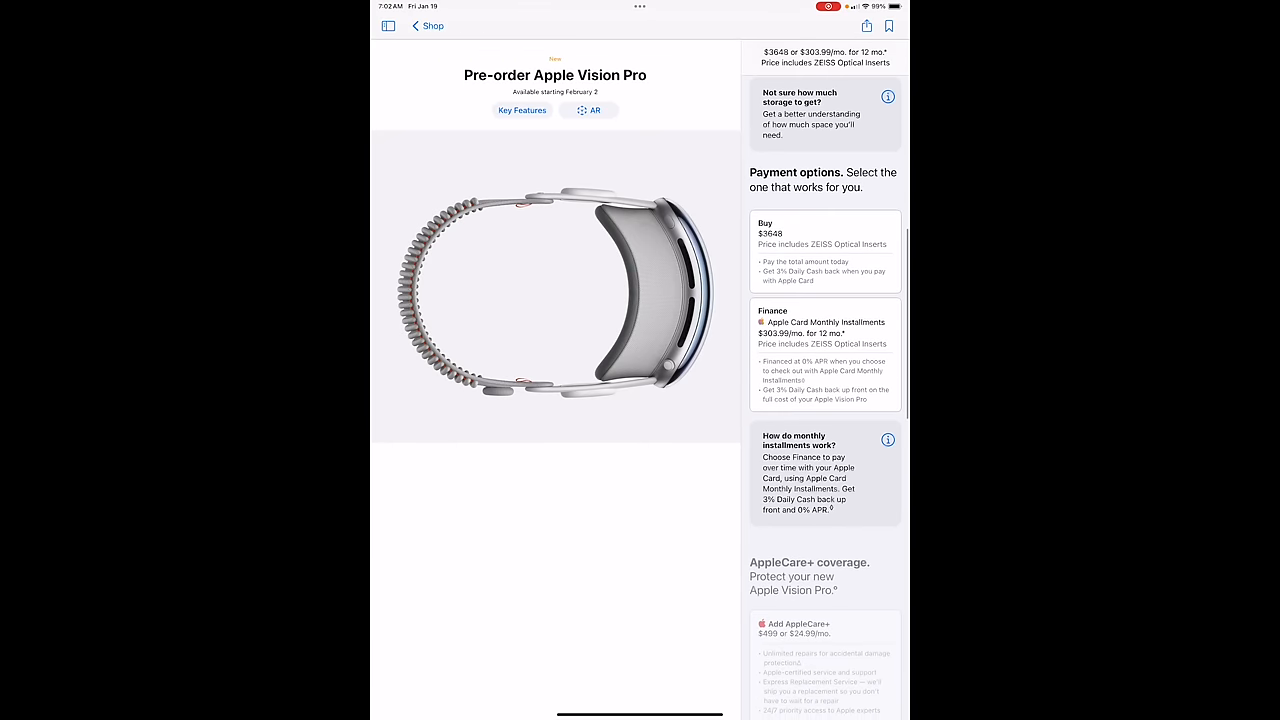
click(824, 250)
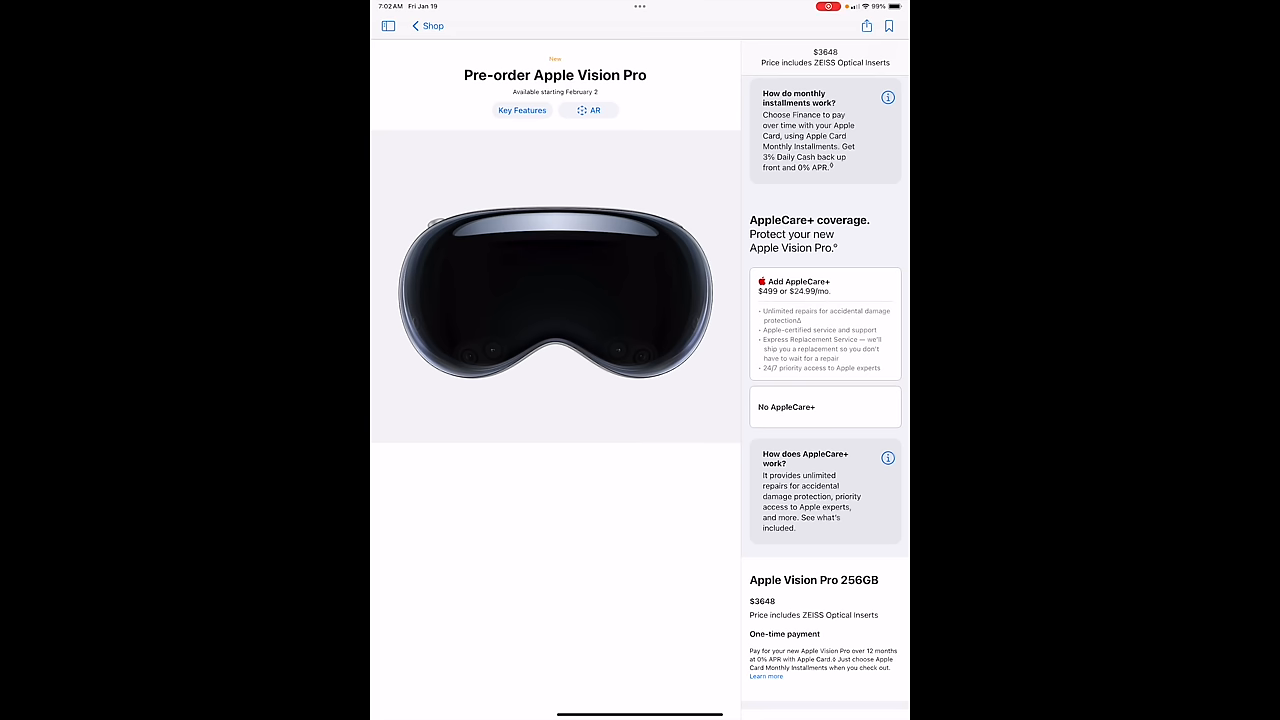
scroll(down, 3)
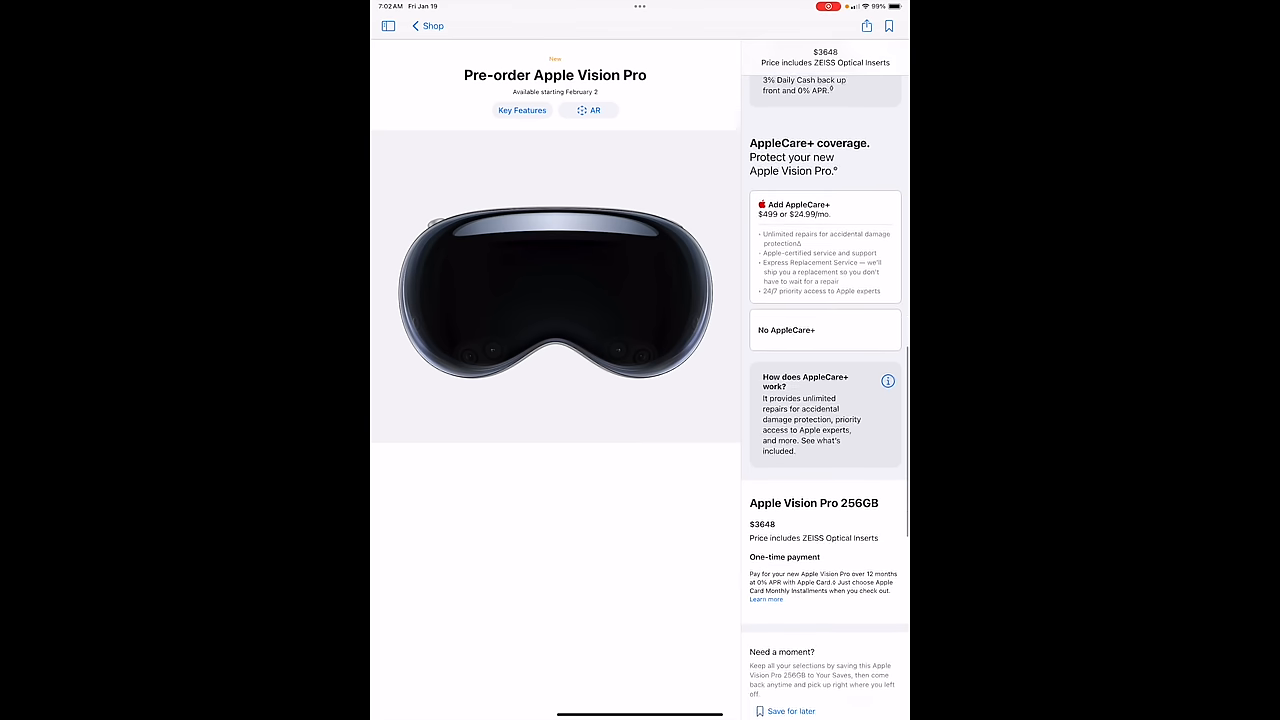
scroll(down, 3)
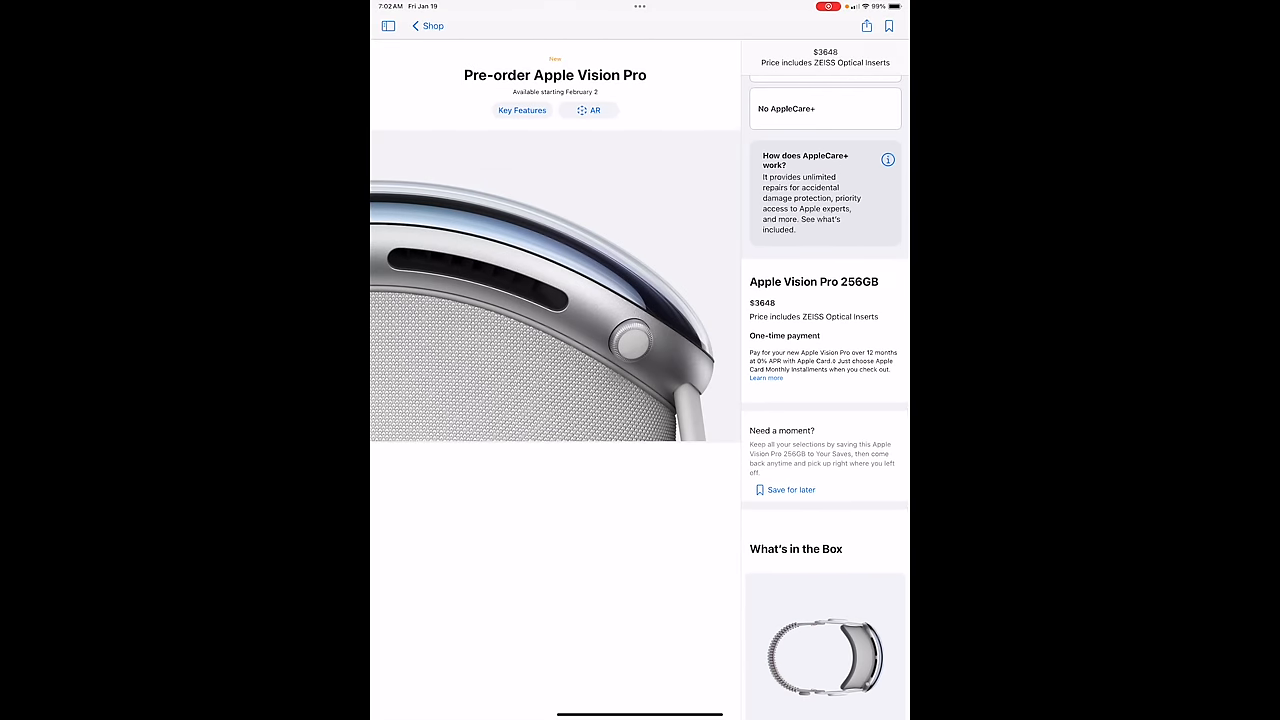
scroll(down, 3)
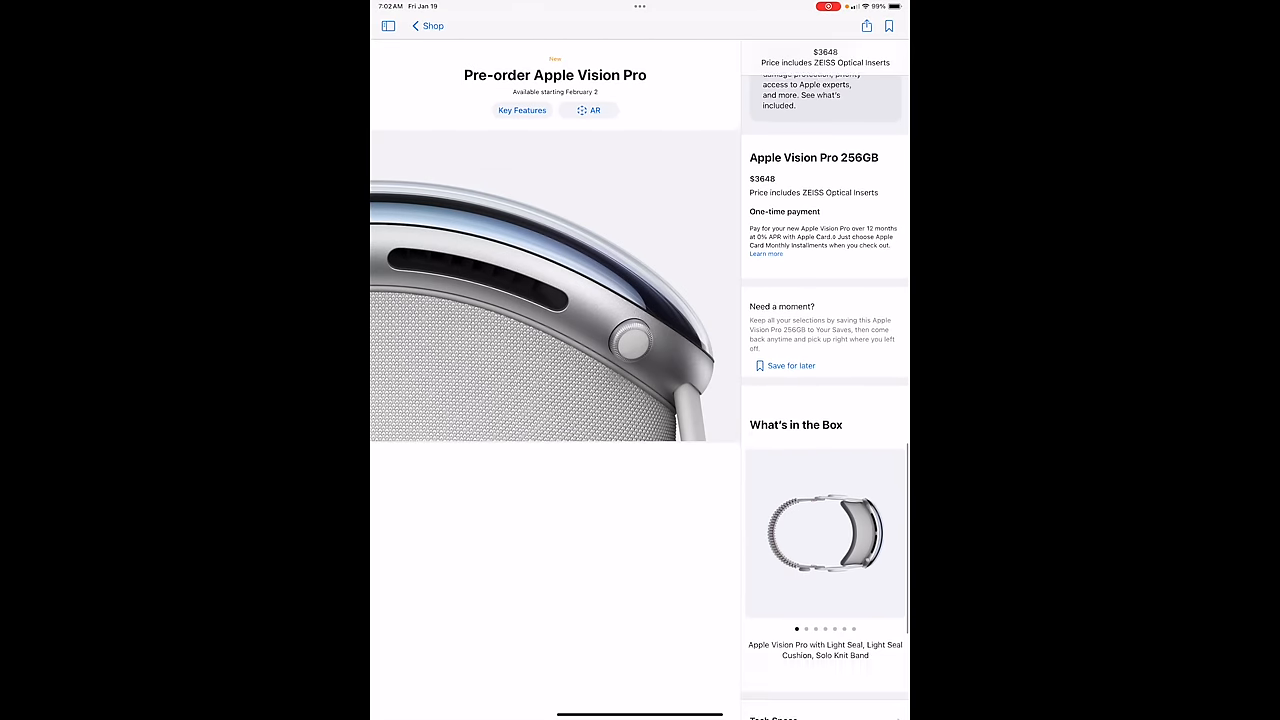
scroll(down, 3)
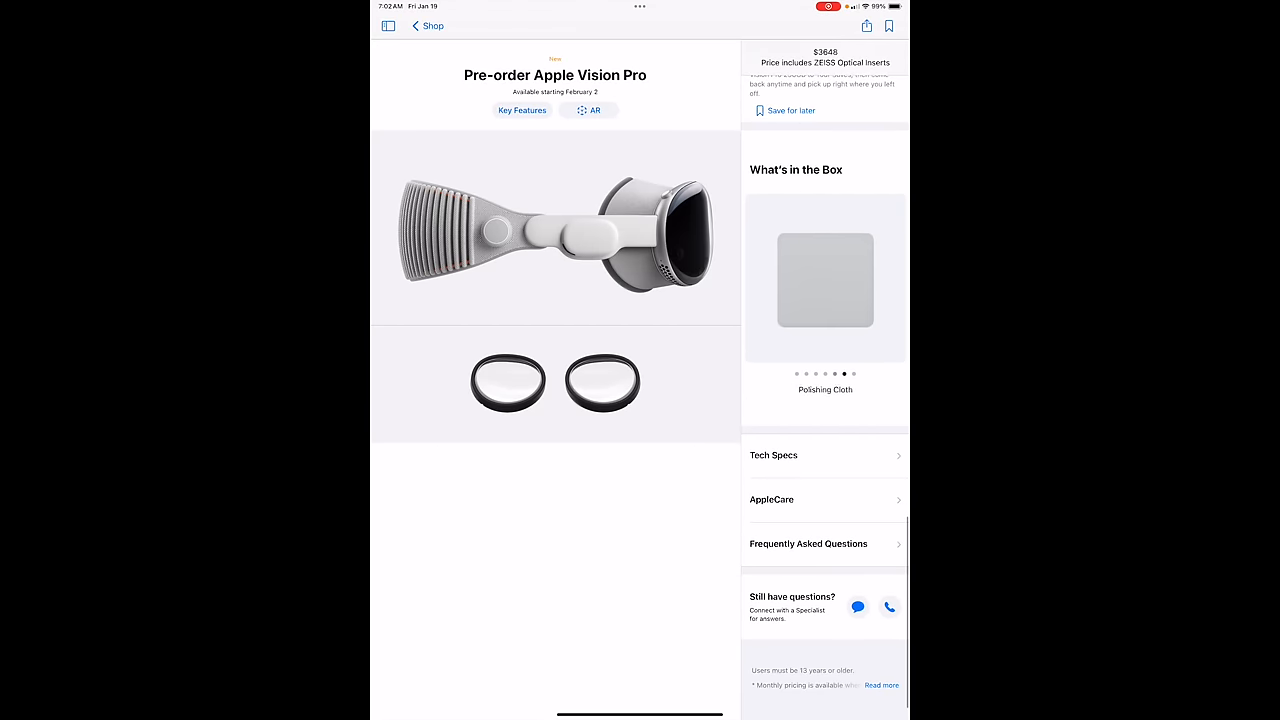
scroll(down, 3)
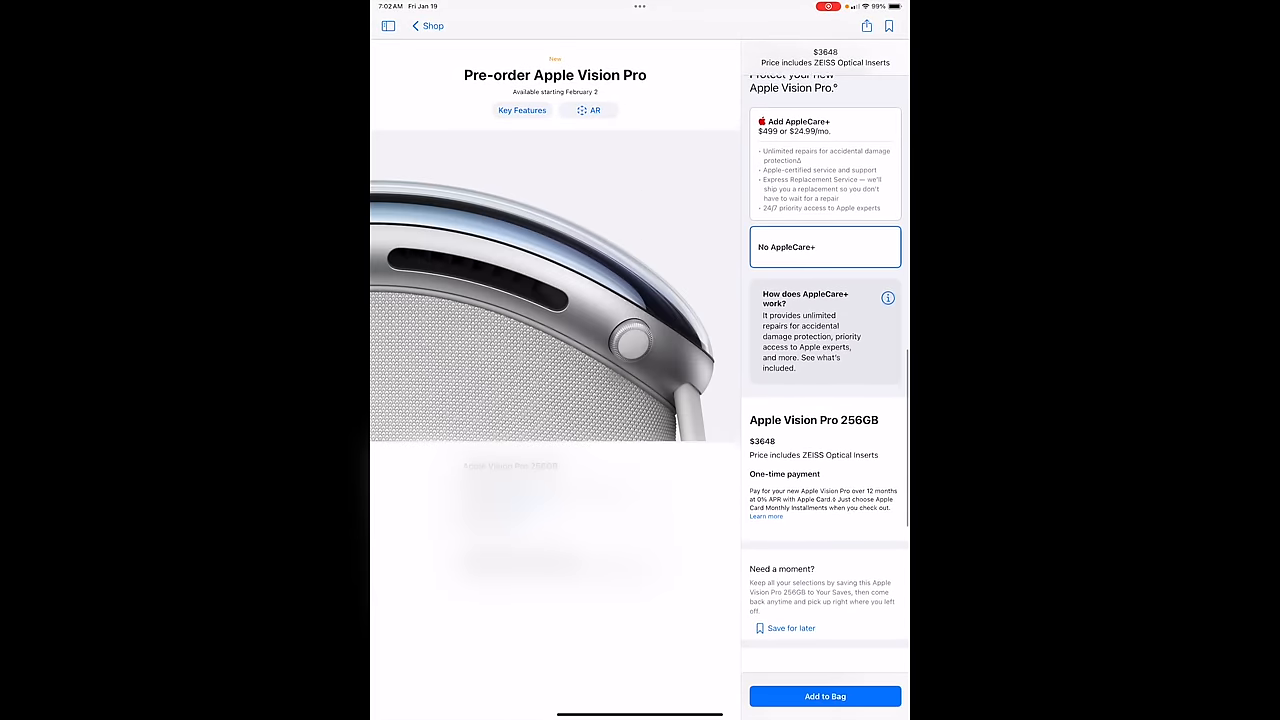
Step: Add the Vision Pro, the Apple Vision Pro Travel Case and the Belkin Battery Holder to the Bag
click(824, 696)
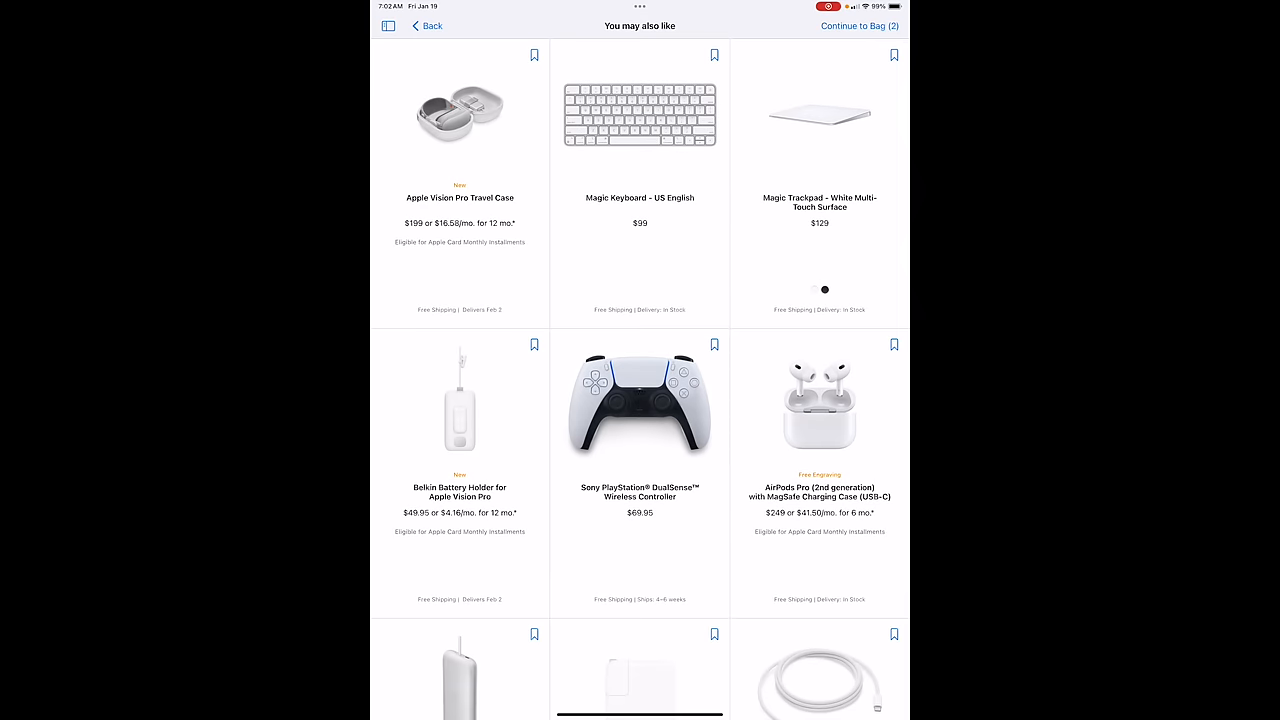
click(460, 114)
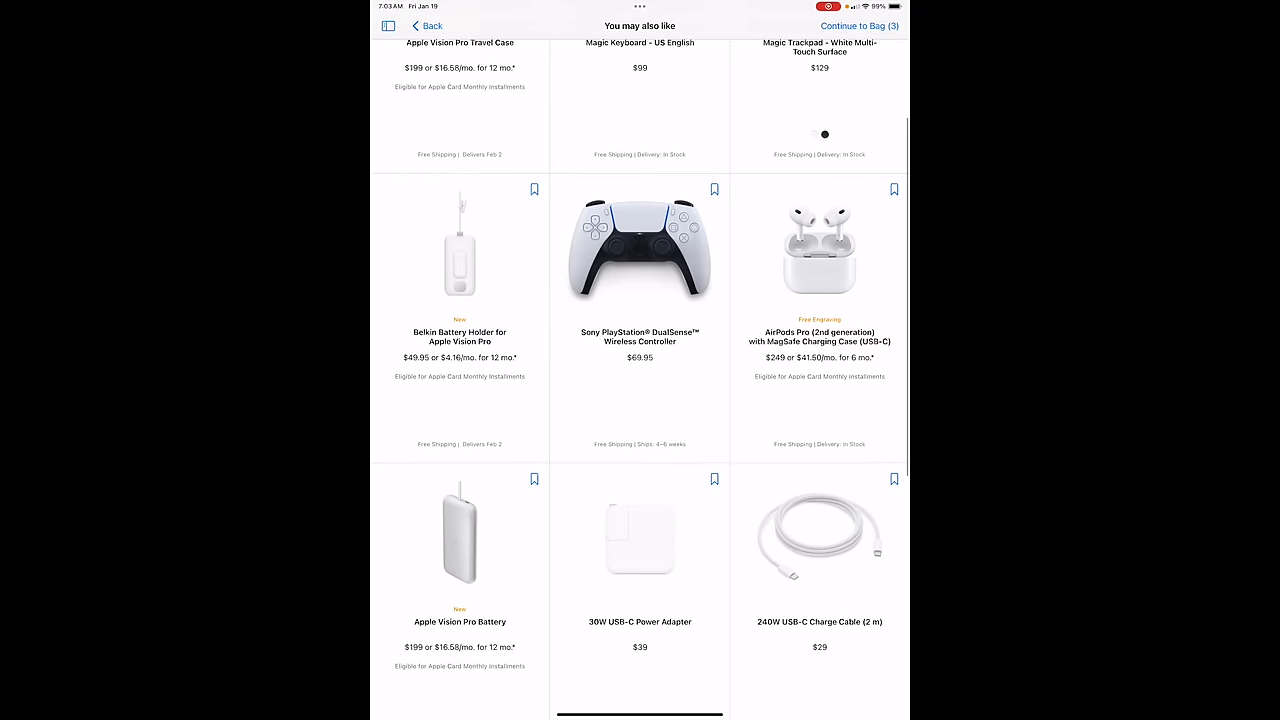
click(460, 250)
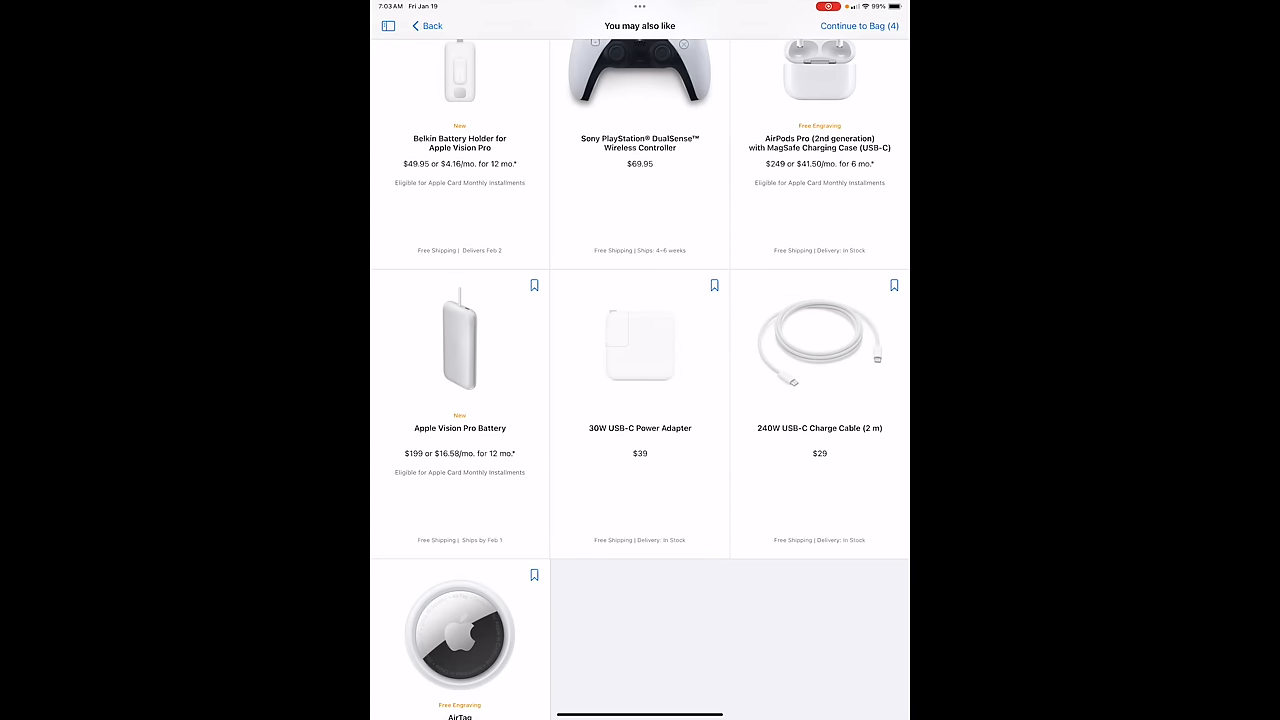
Step: Continue to the Bag to review the Vision Pro, ZEISS inserts, travel case and battery holder
scroll(down, 3)
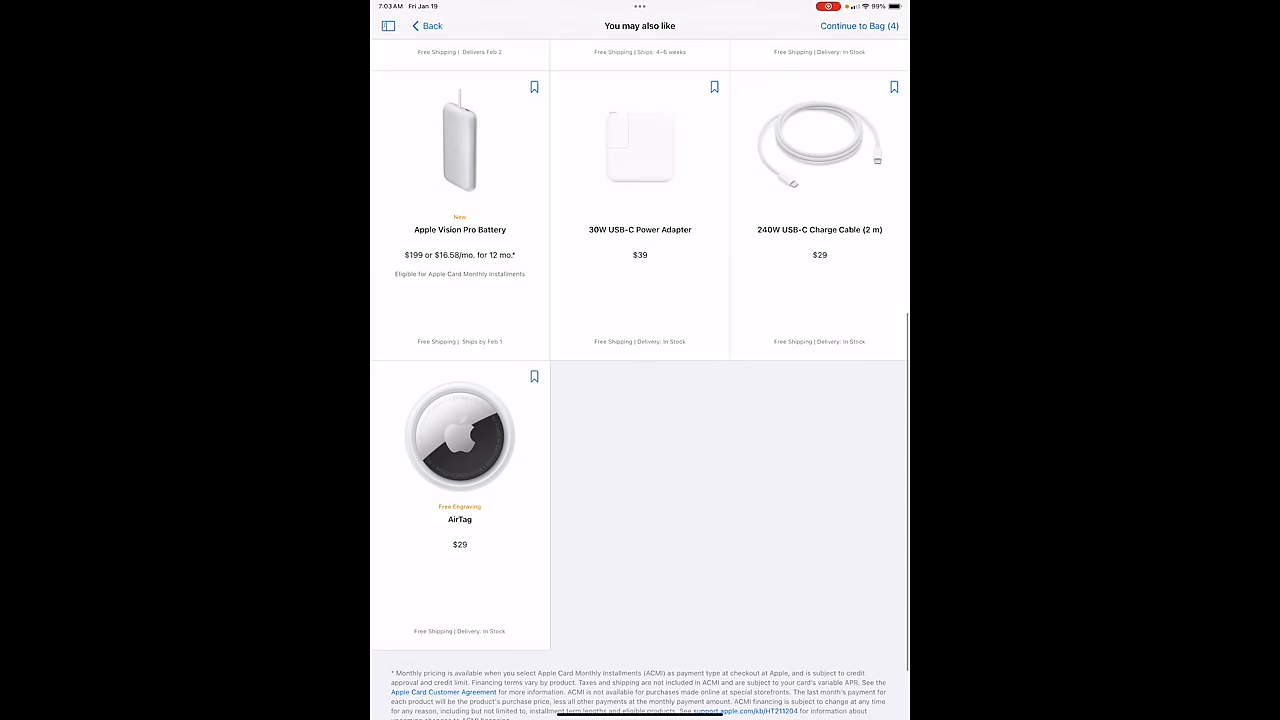
scroll(down, 3)
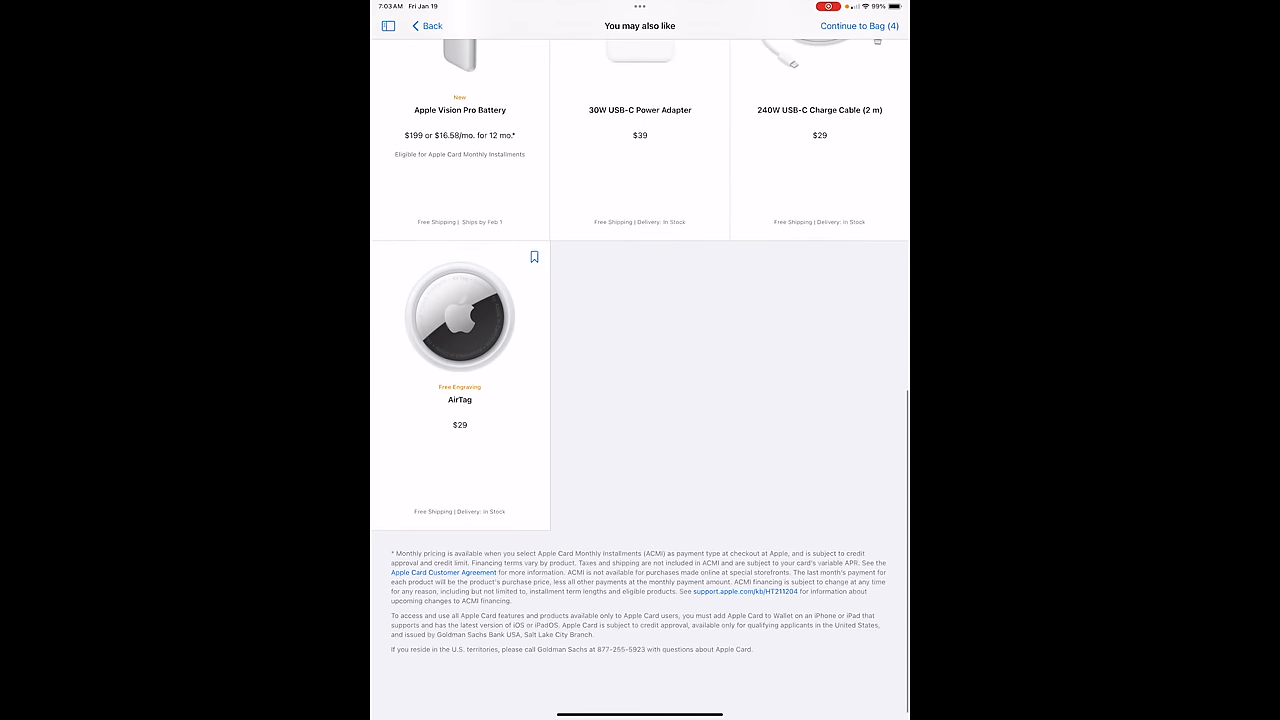
click(856, 24)
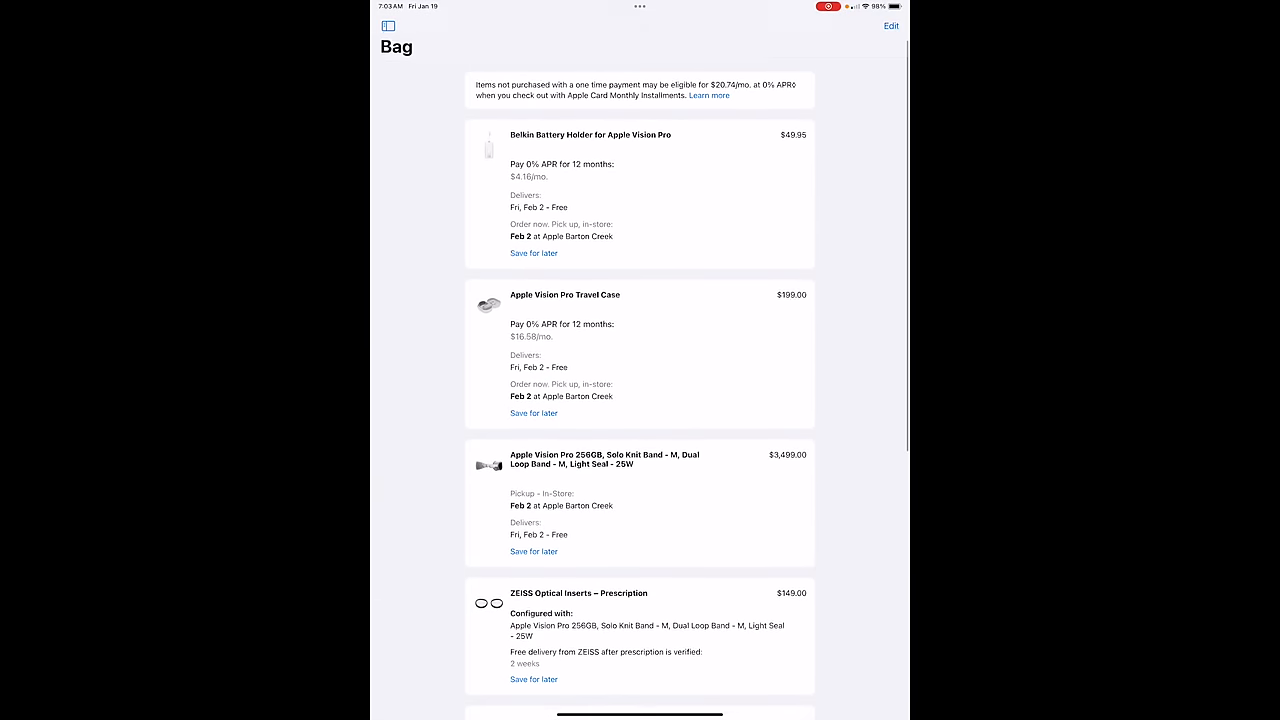
Step: Start Apple Pay checkout for the $4,218.45 Bag with pickup at Apple Barton Creek
scroll(down, 3)
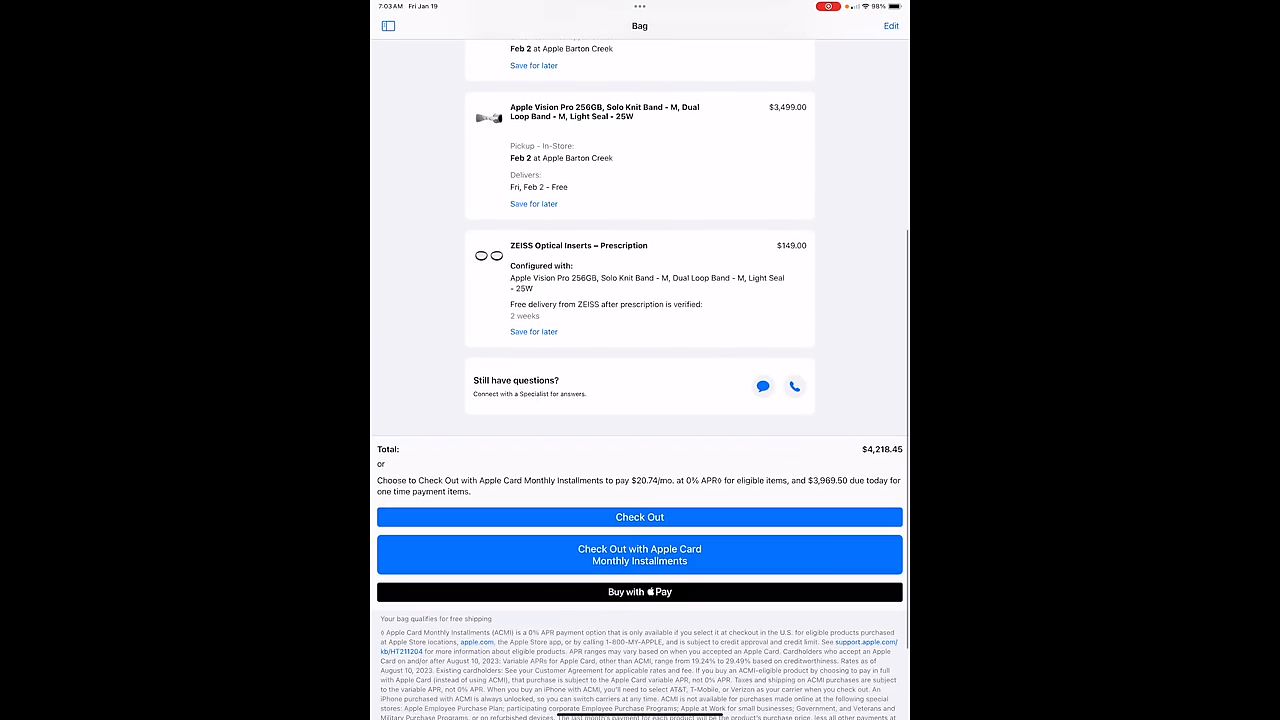
click(640, 516)
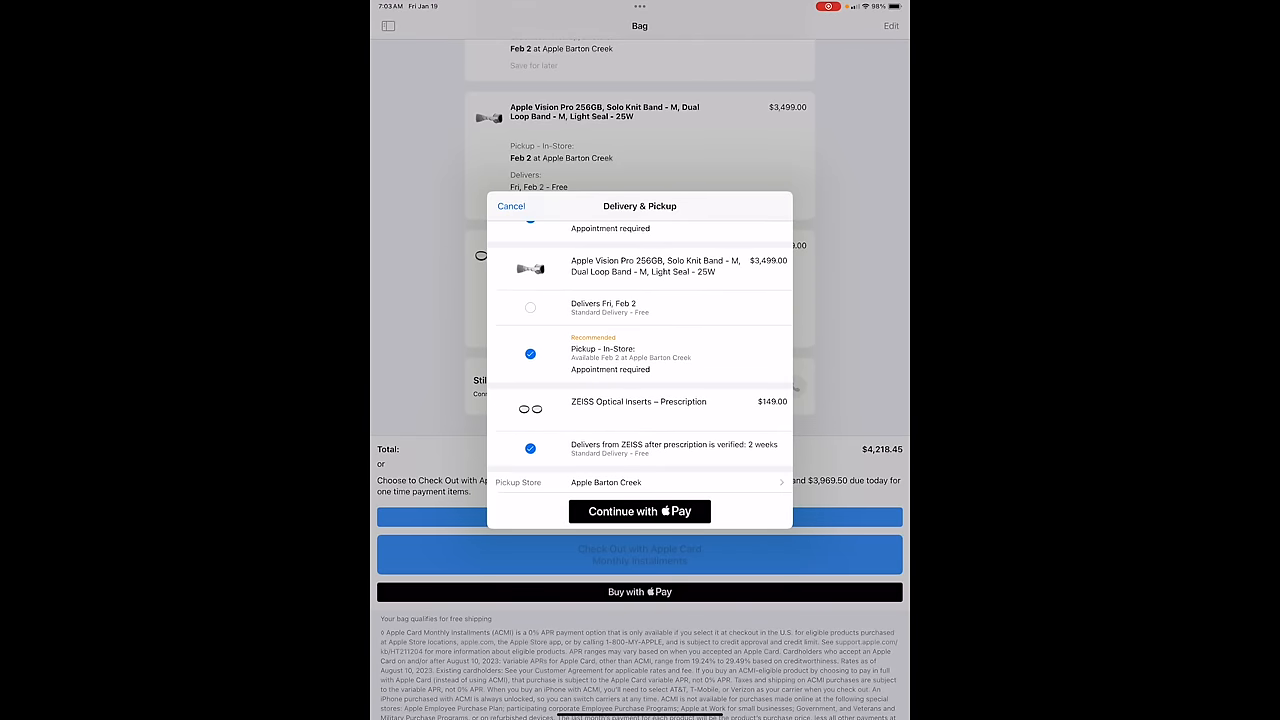
Step: Continue with Apple Pay for Apple Barton Creek pickup, hitting the unavailable check-in time notice
click(640, 482)
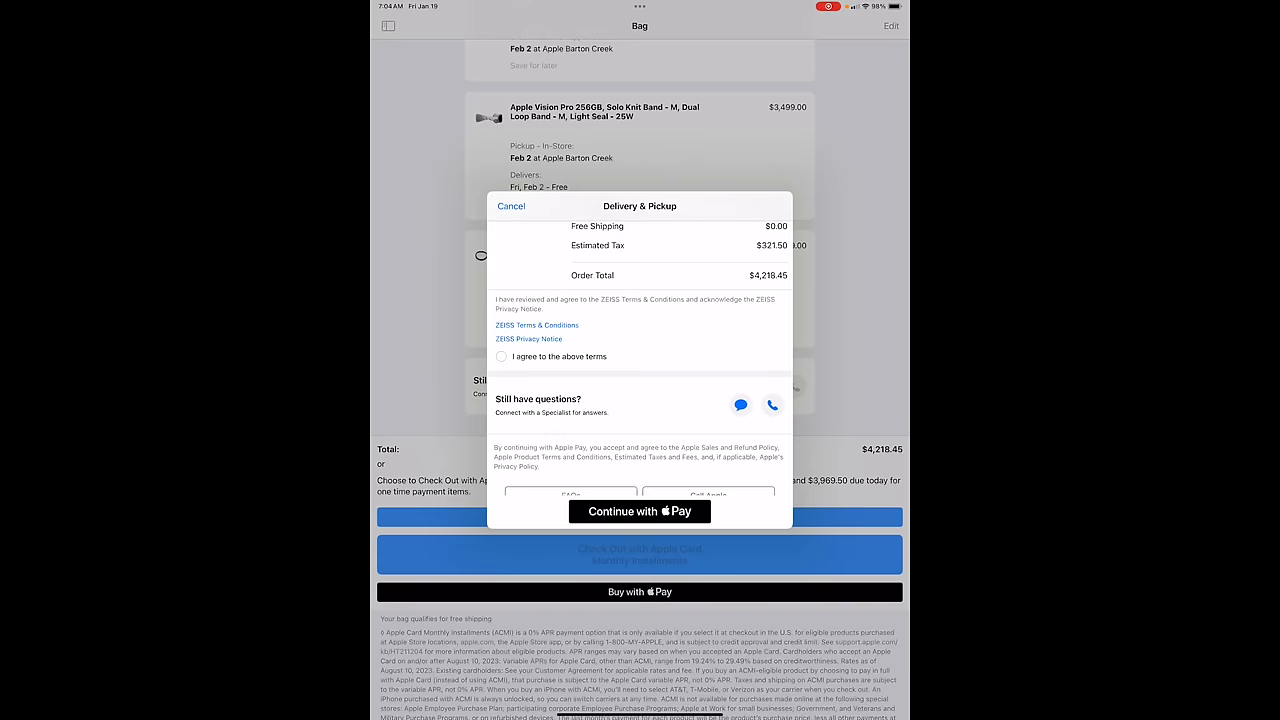
click(640, 512)
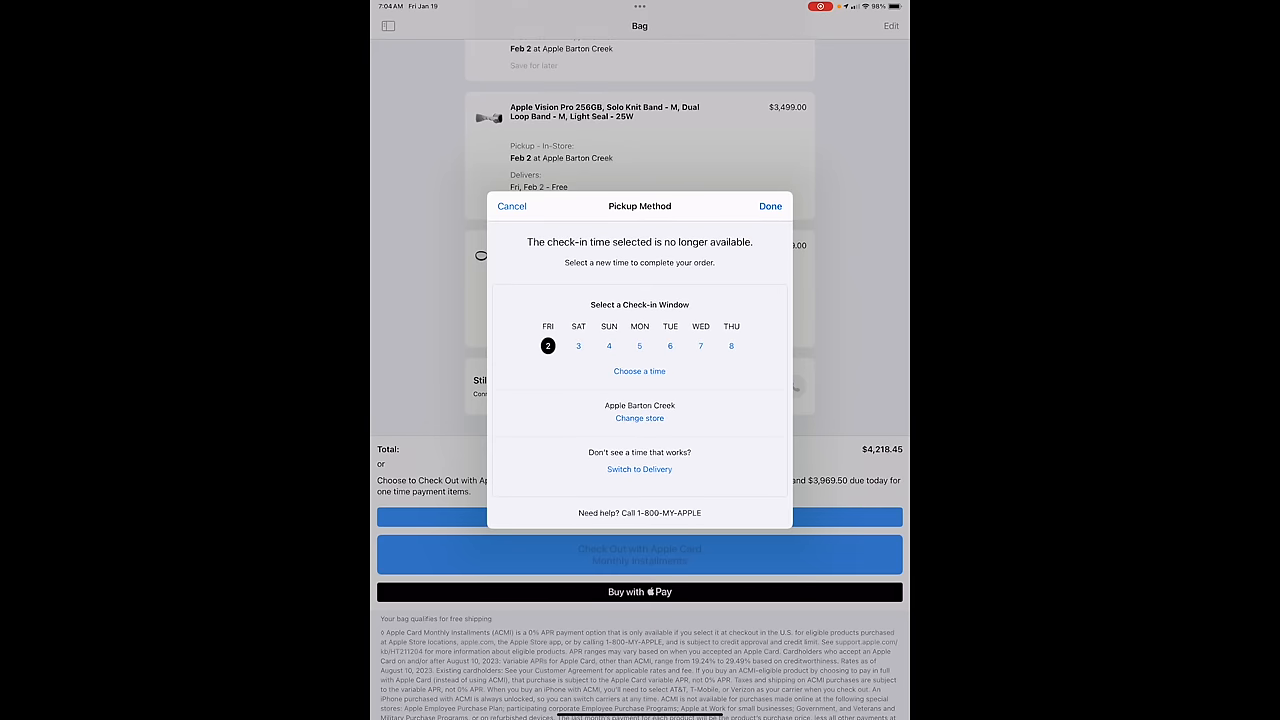
Step: Dismiss the check-in notice, retry Apple Pay with the ZEISS terms agreed, dismiss it again and return to the order summary
click(640, 370)
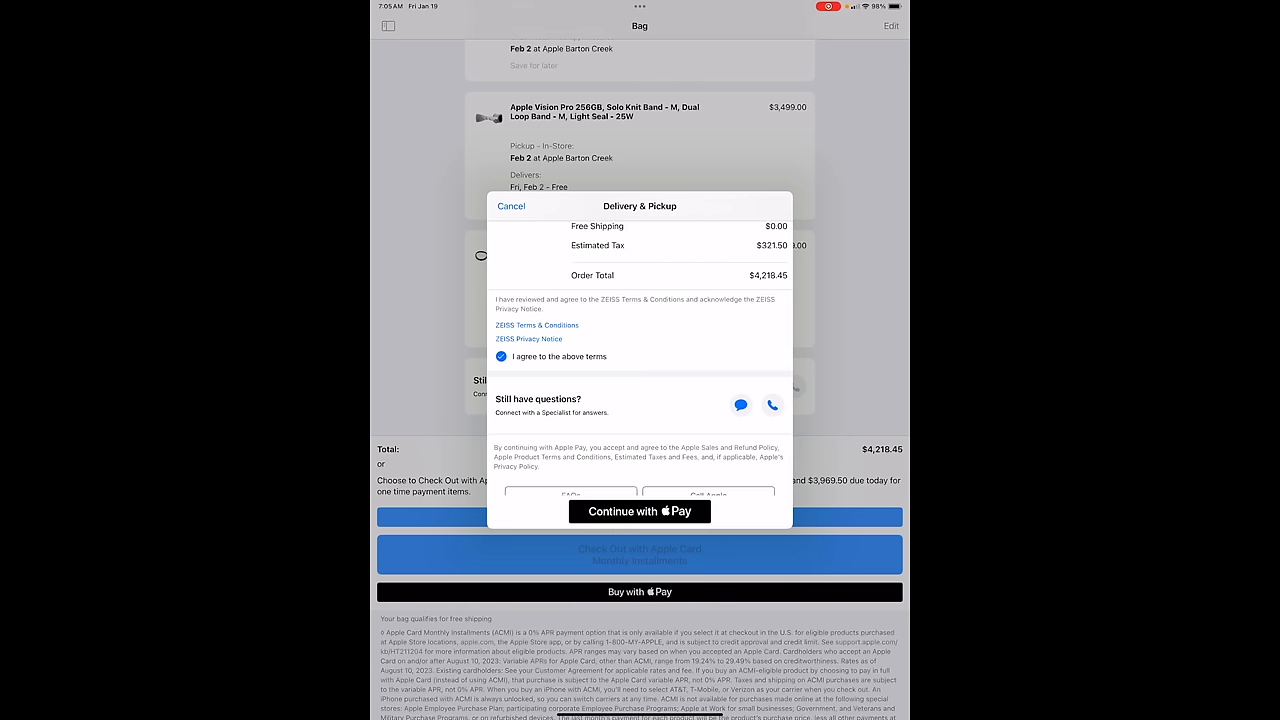
click(640, 512)
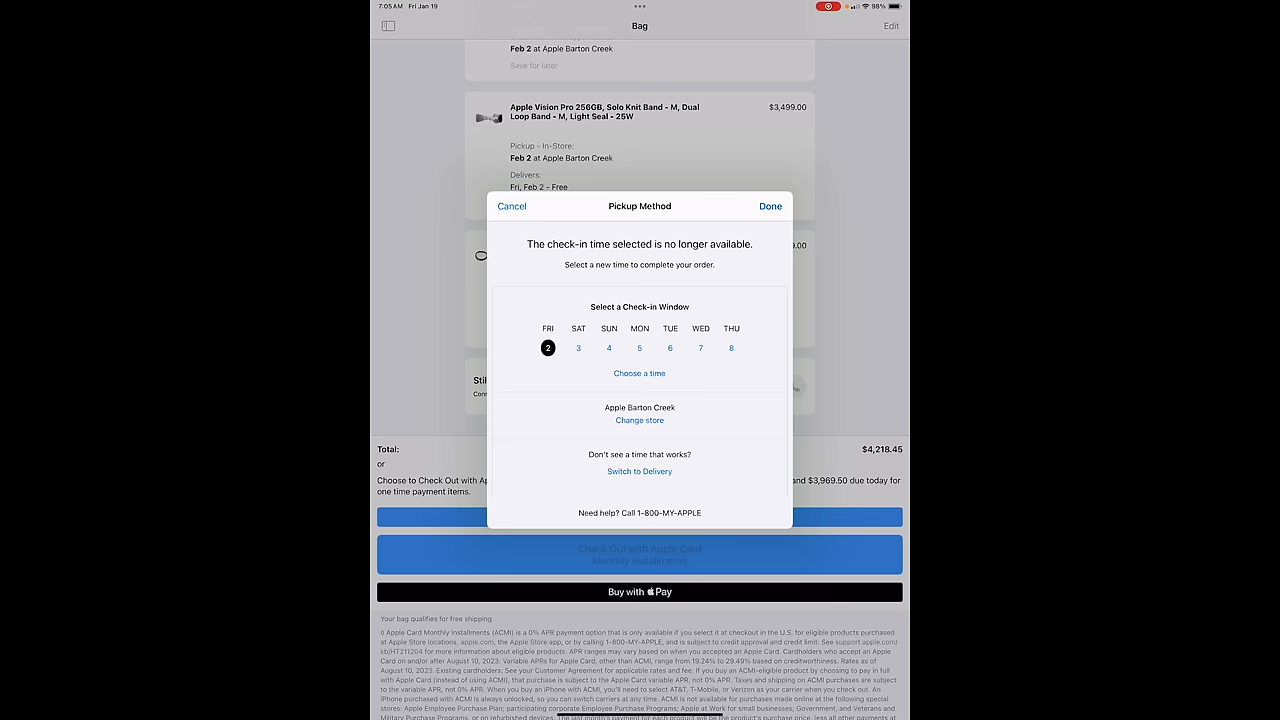
click(640, 472)
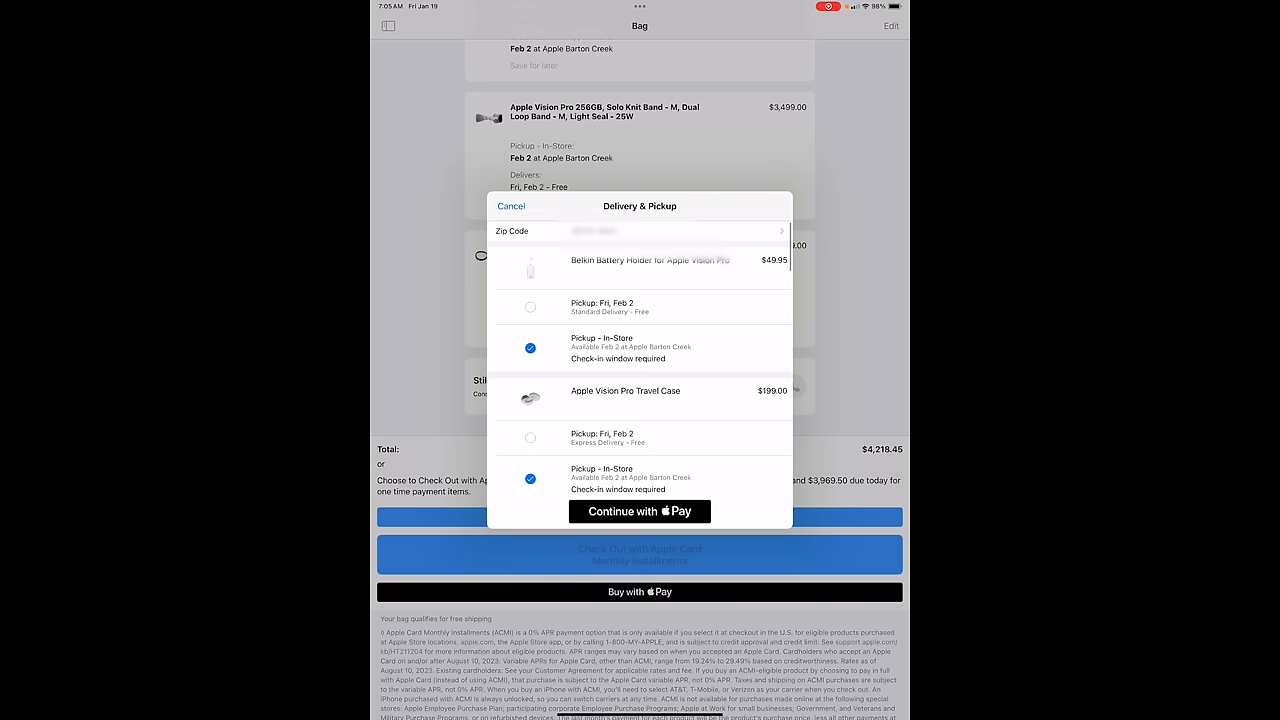
scroll(down, 3)
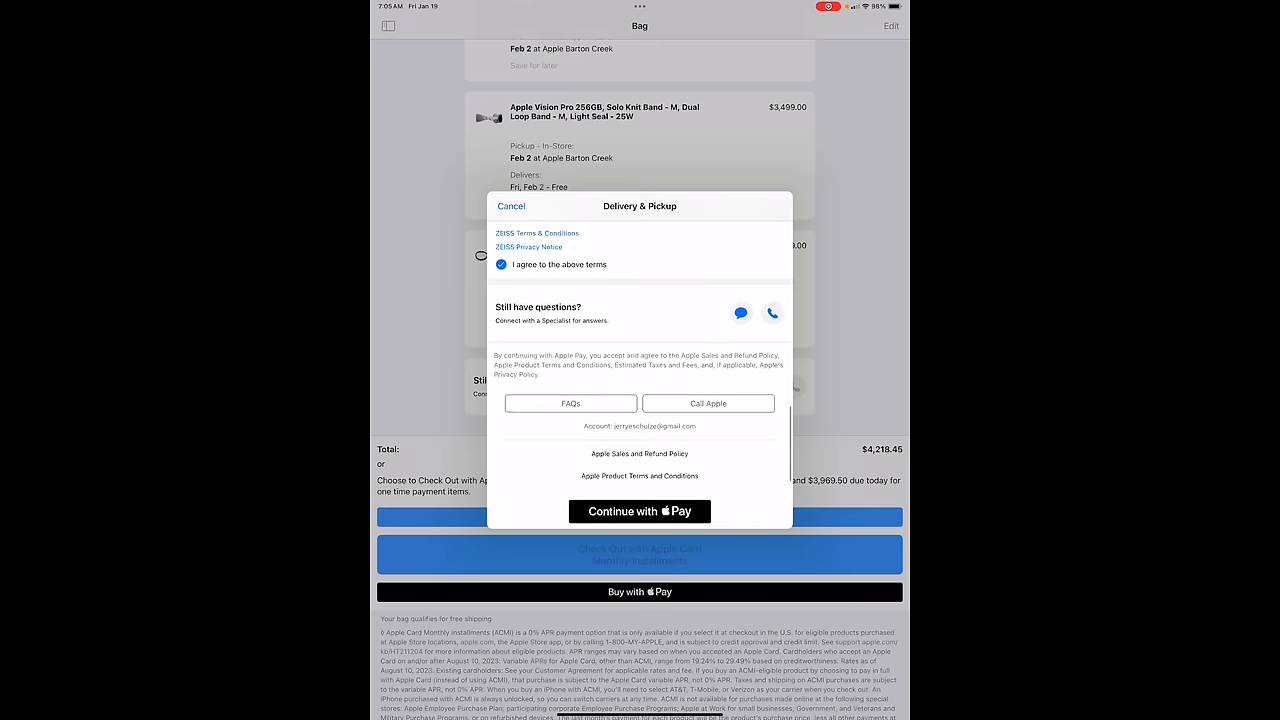
scroll(down, 3)
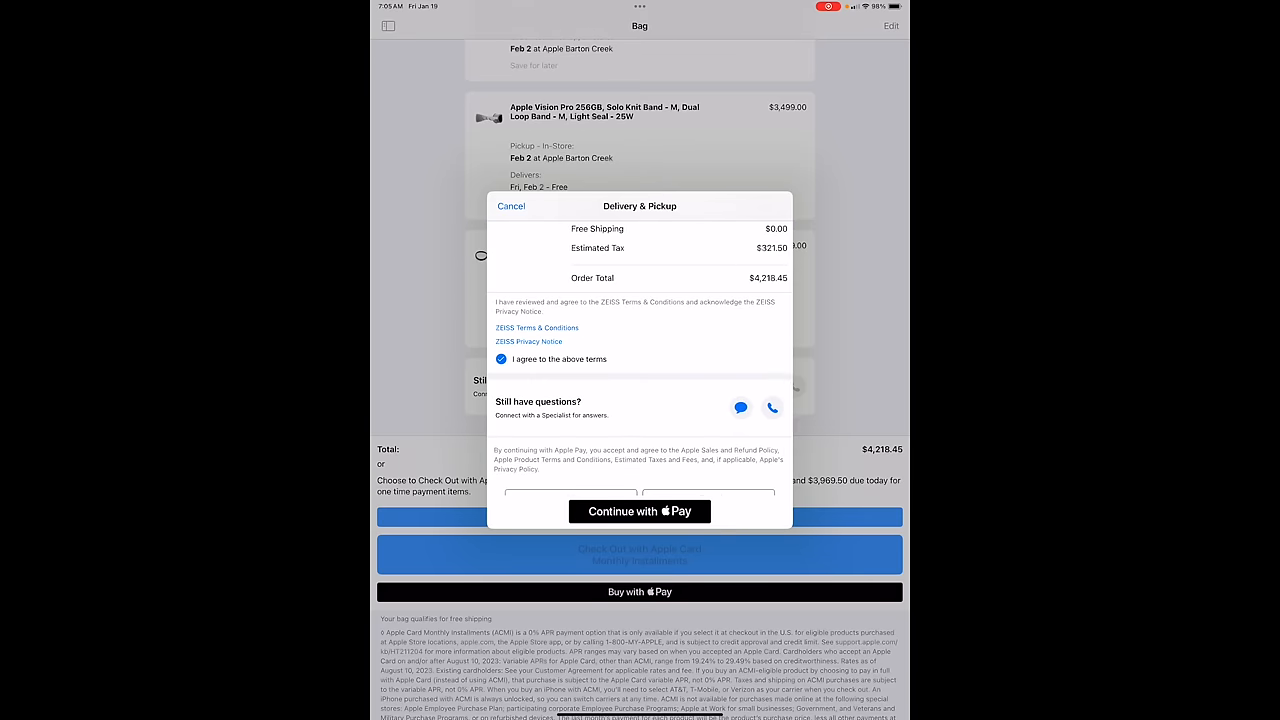